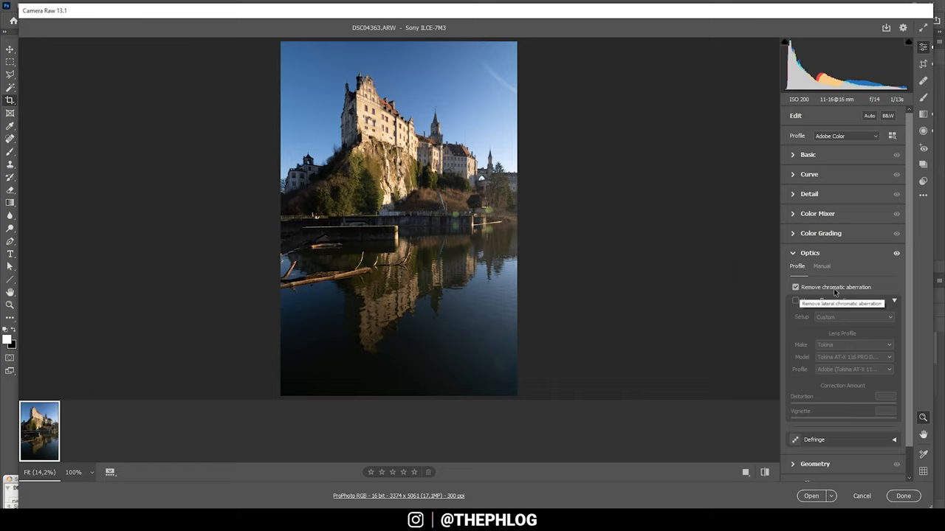
# Step: Enable chromatic aberration removal, try profile corrections, and switch the profile to Adobe Standard
pyautogui.click(796, 300)
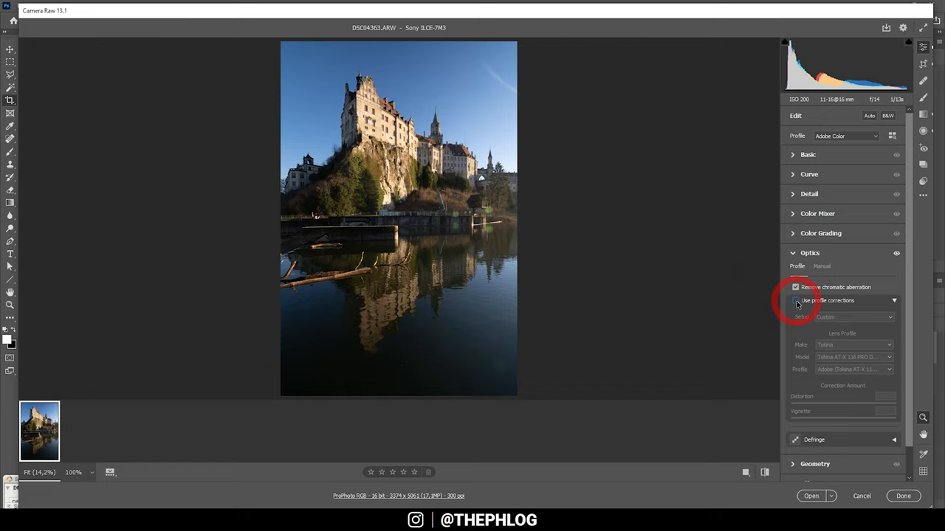
pyautogui.click(795, 300)
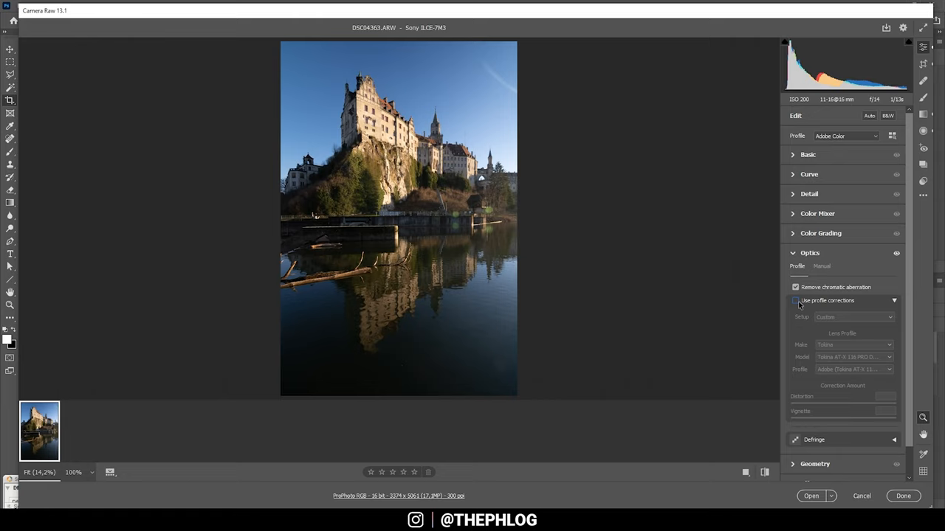
pyautogui.click(795, 301)
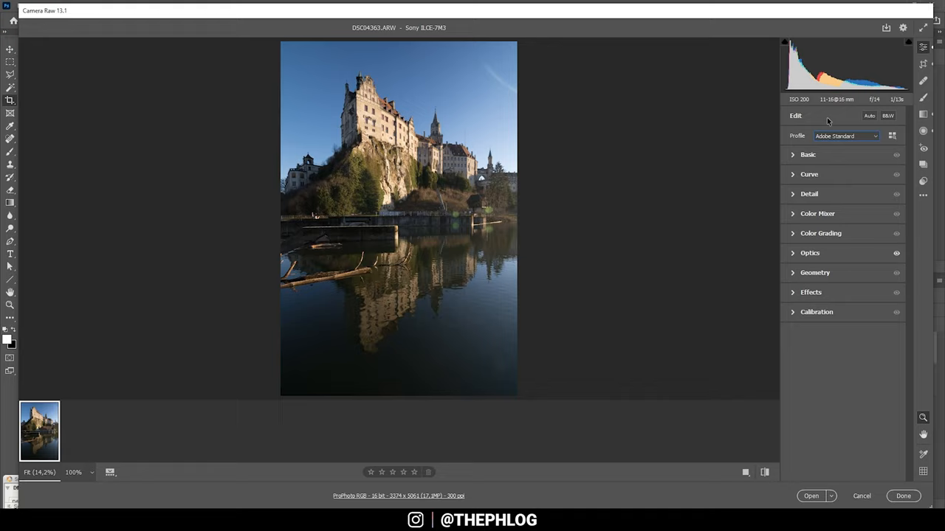
# Step: Choose Cloudy white balance, set Highlights to -35 and Shadows to +15
pyautogui.click(807, 155)
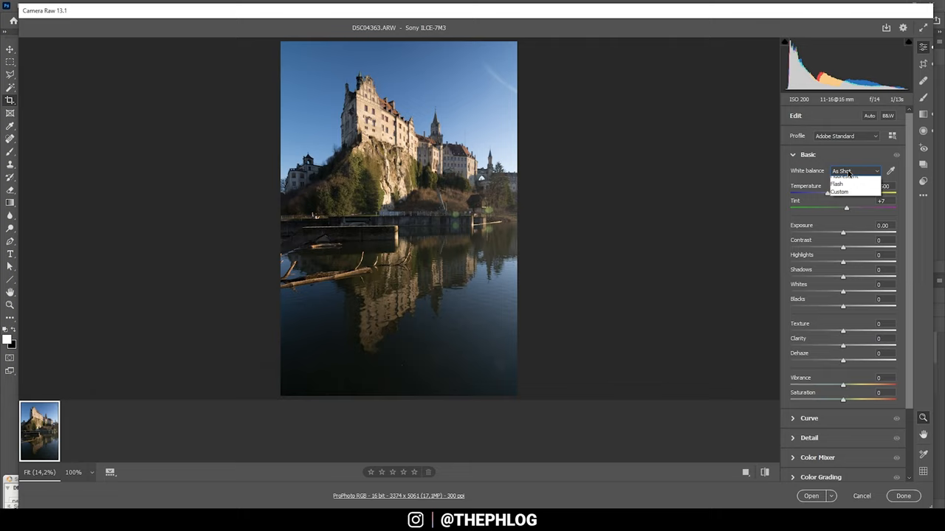
pyautogui.click(840, 192)
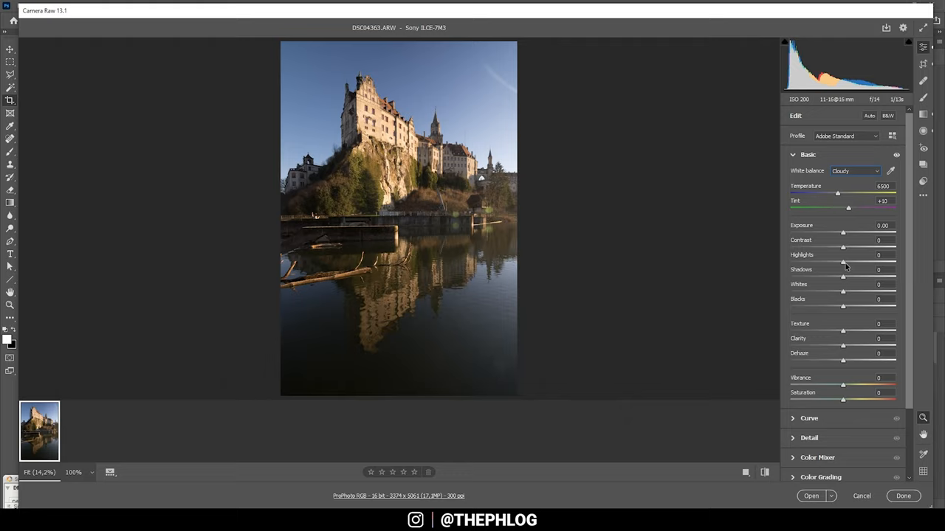
pyautogui.moveTo(843, 262); pyautogui.dragTo(824, 262)
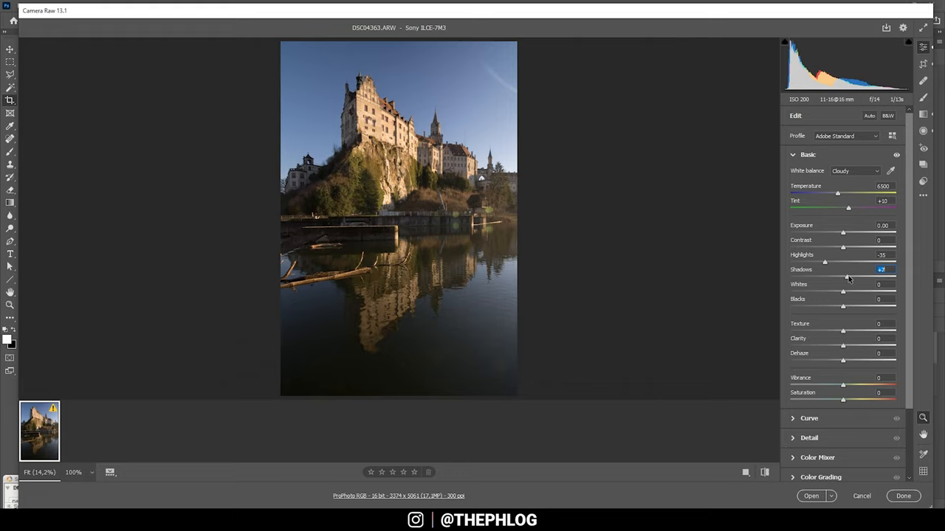
pyautogui.moveTo(843, 277); pyautogui.dragTo(851, 277)
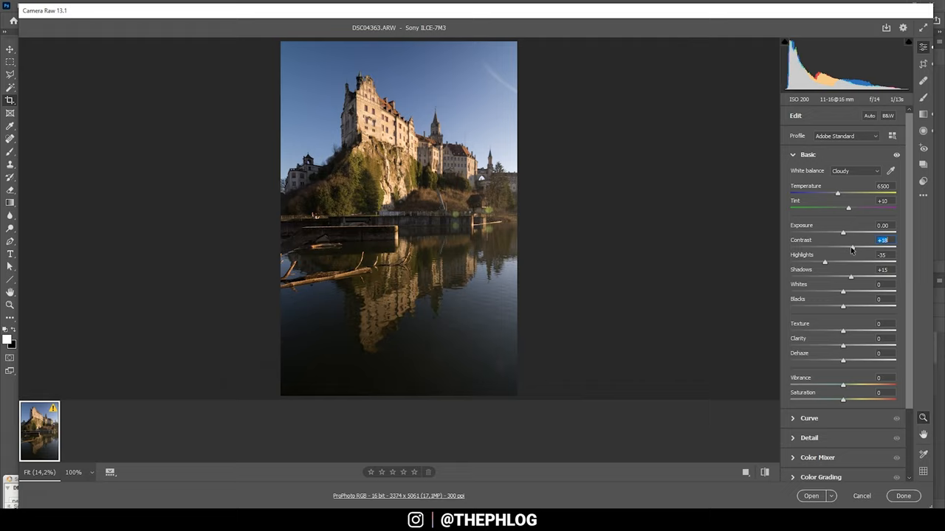
pyautogui.moveTo(255, 132)
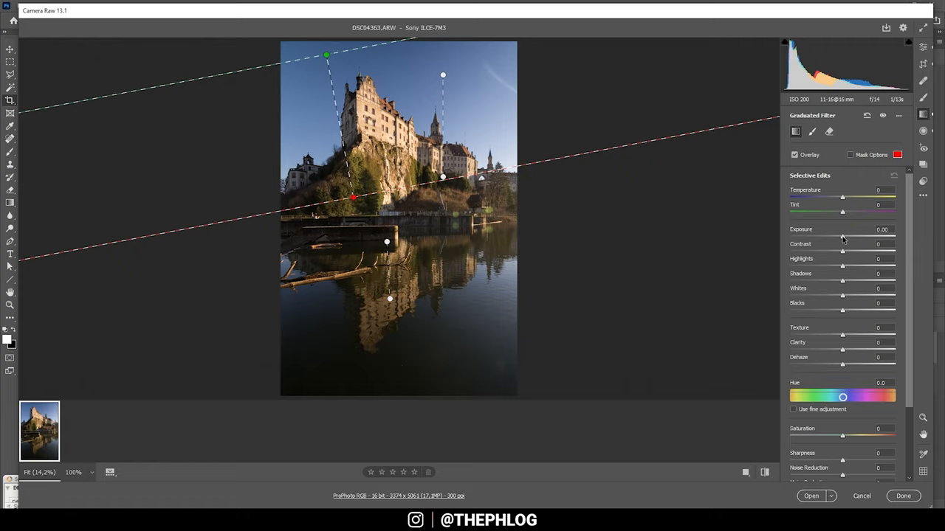
# Step: Lay a graduated filter from sky to cliff at -0.50 exposure
pyautogui.moveTo(842, 236); pyautogui.dragTo(835, 237)
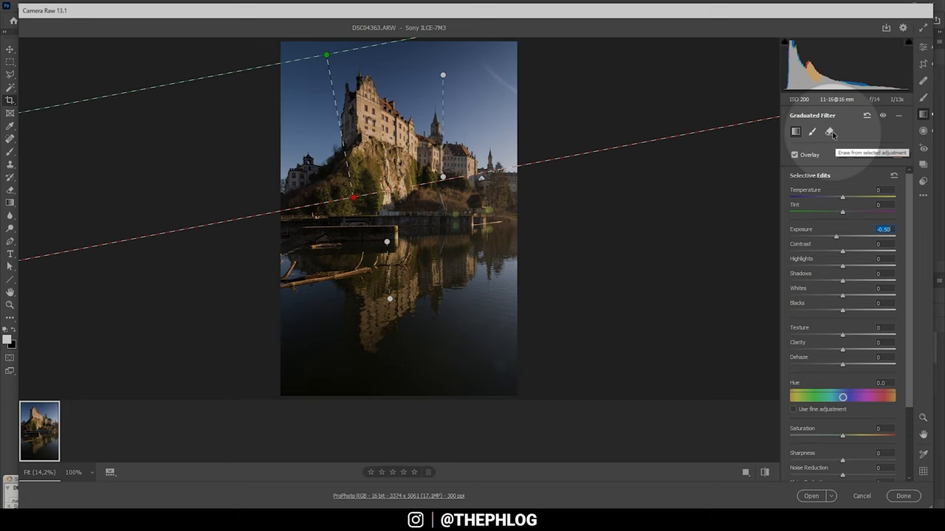
pyautogui.click(828, 131)
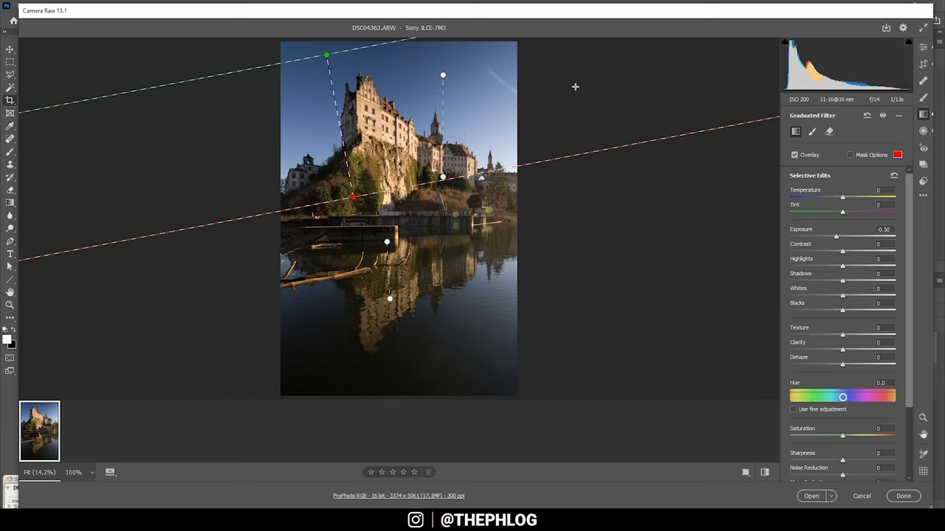
# Step: Add a top-down sky gradient, reposition it, and set Exposure to -0.80
pyautogui.click(860, 451)
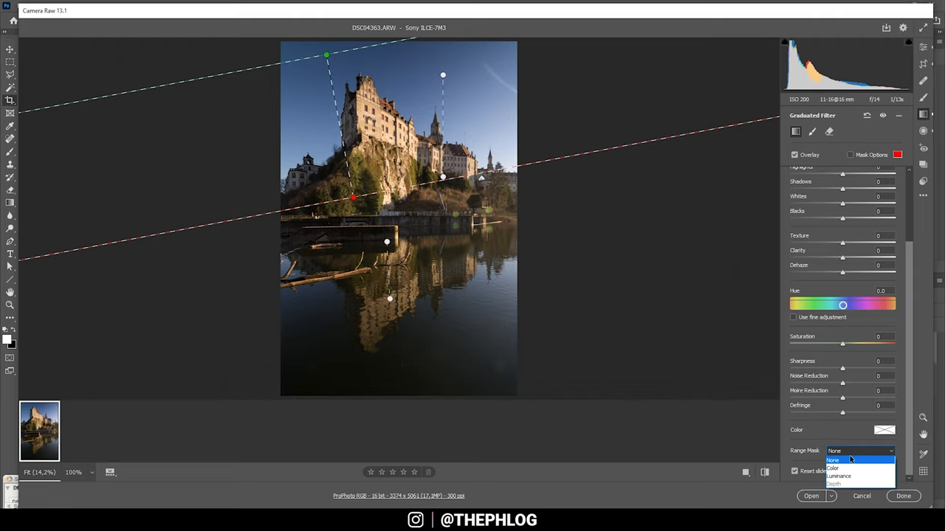
pyautogui.click(834, 468)
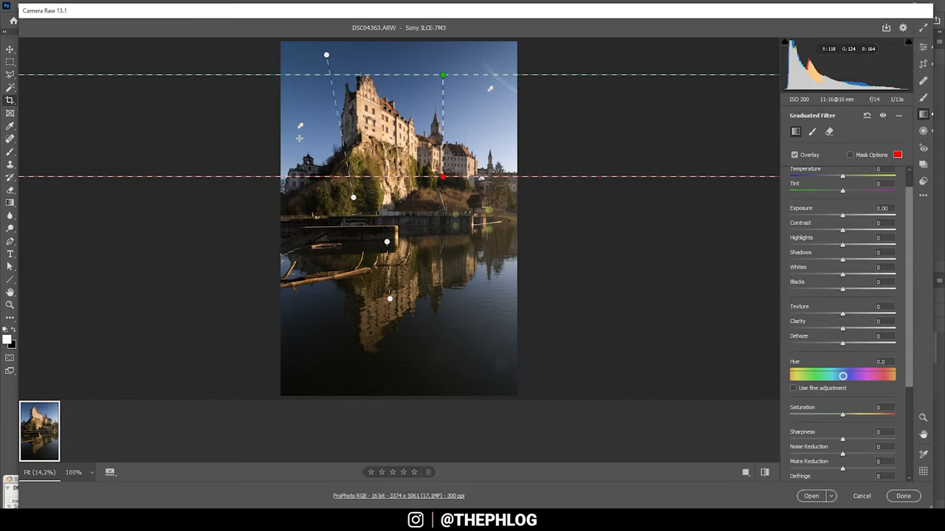
pyautogui.moveTo(517, 105)
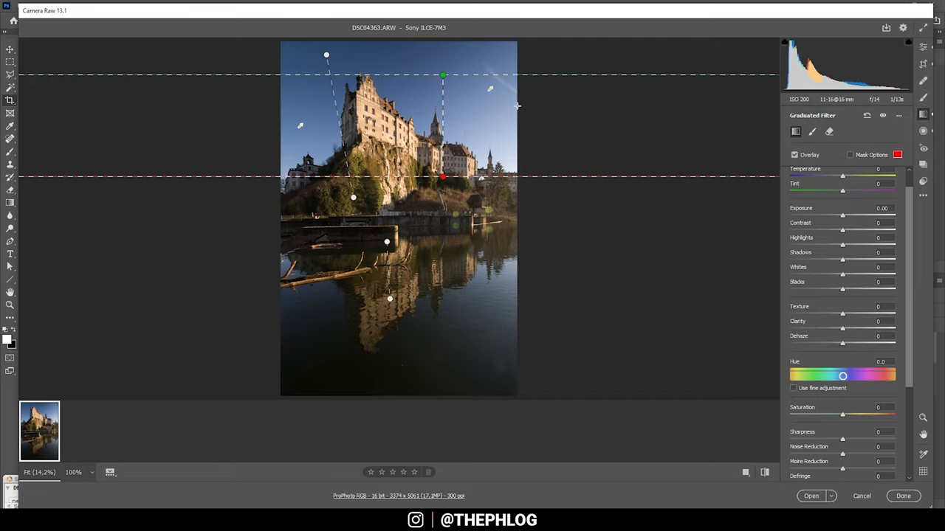
pyautogui.moveTo(842, 215); pyautogui.dragTo(831, 215)
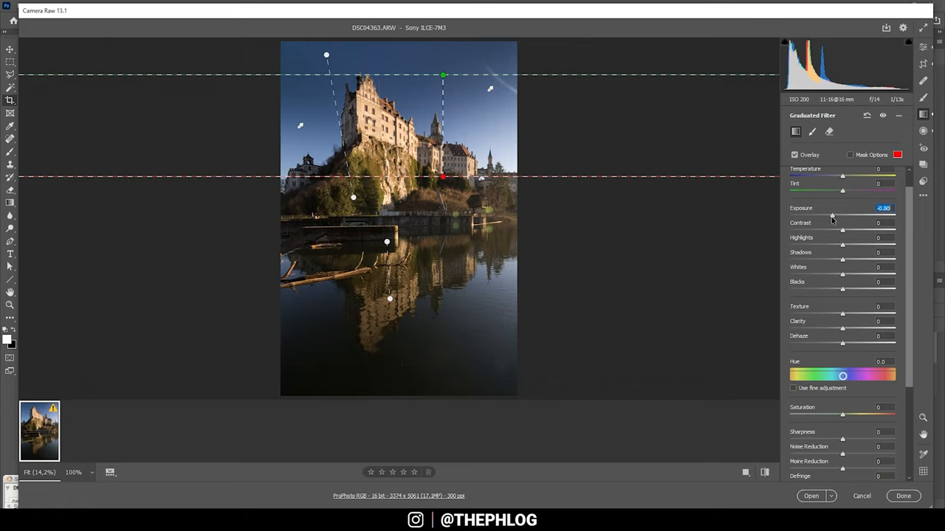
pyautogui.moveTo(832, 215); pyautogui.dragTo(830, 216)
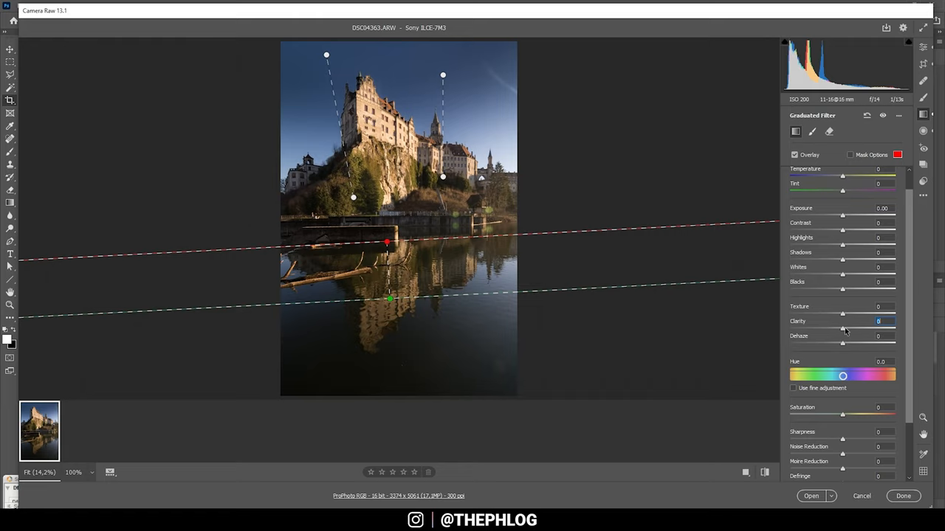
# Step: Drag a graduated filter across the lake to add clarity to the reflection
pyautogui.moveTo(842, 329); pyautogui.dragTo(877, 329)
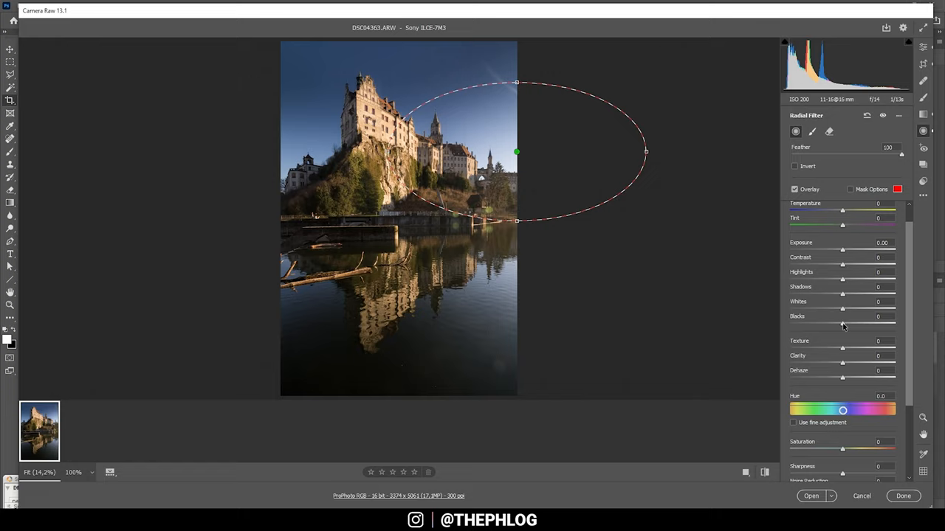
# Step: Draw a 100-feather radial ellipse over the bright sky right of the castle
pyautogui.moveTo(842, 323); pyautogui.dragTo(882, 323)
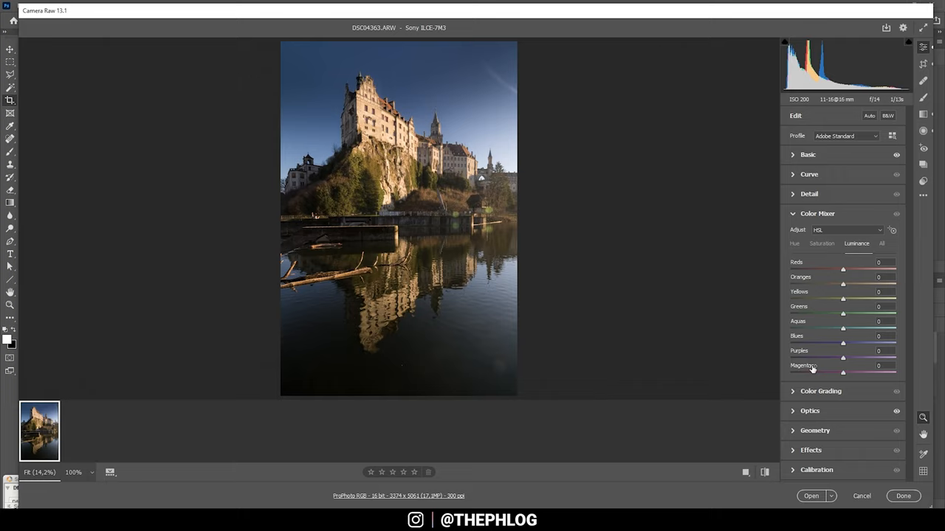
# Step: Set Oranges saturation to +15 and Oranges luminance to +7 in HSL
pyautogui.click(822, 244)
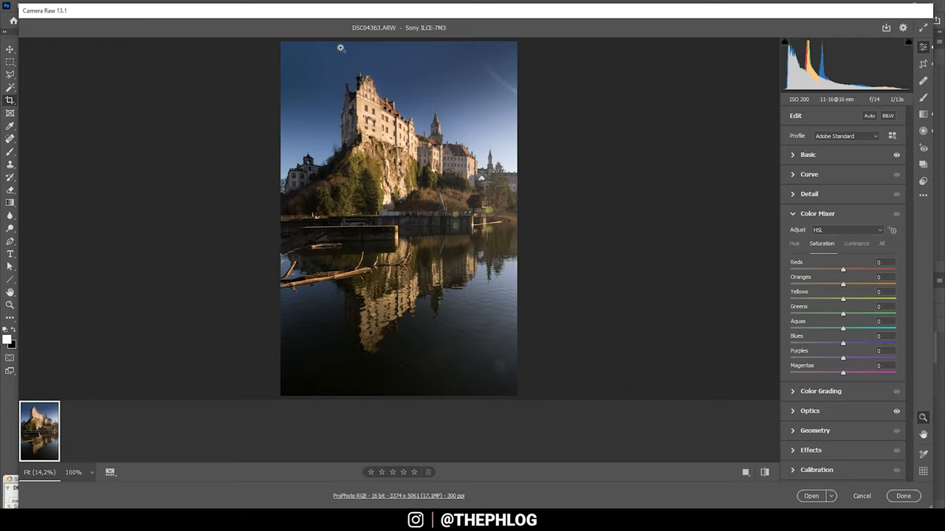
pyautogui.moveTo(843, 284); pyautogui.dragTo(849, 284)
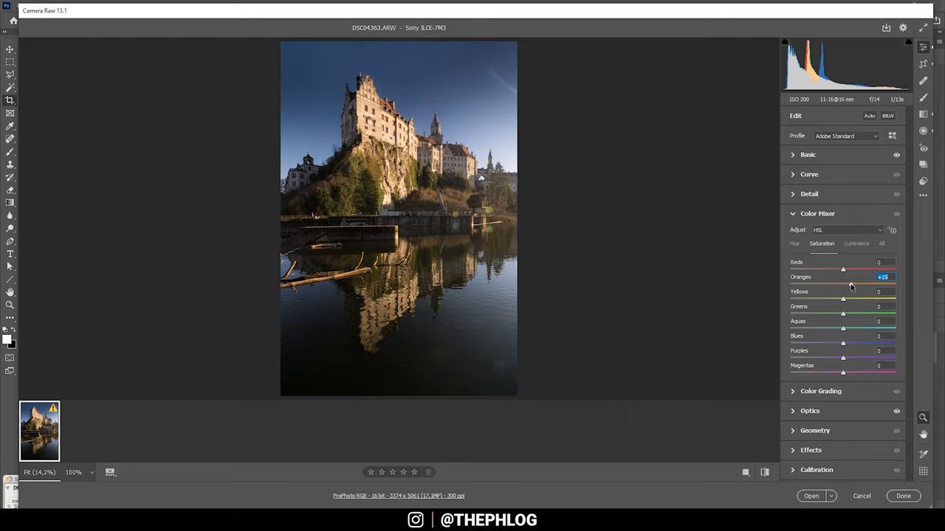
pyautogui.moveTo(842, 299); pyautogui.dragTo(850, 298)
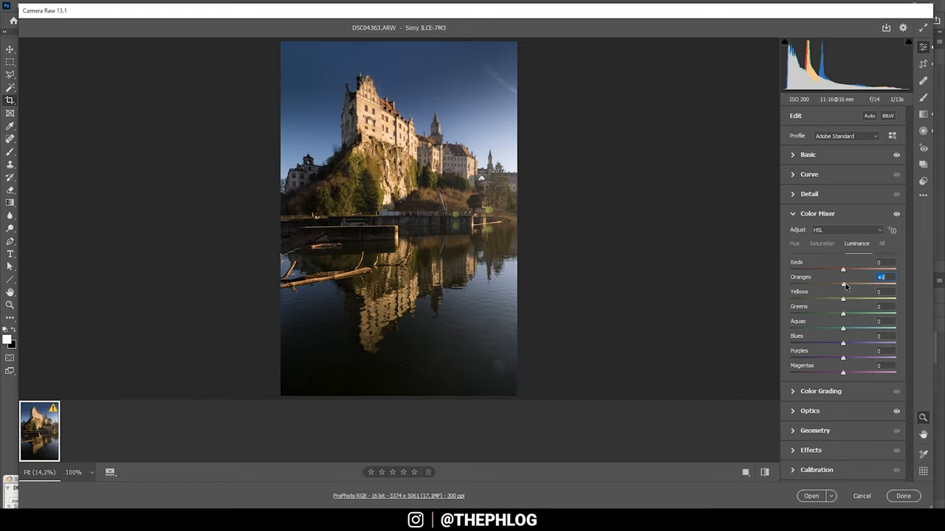
pyautogui.moveTo(843, 285); pyautogui.dragTo(847, 284)
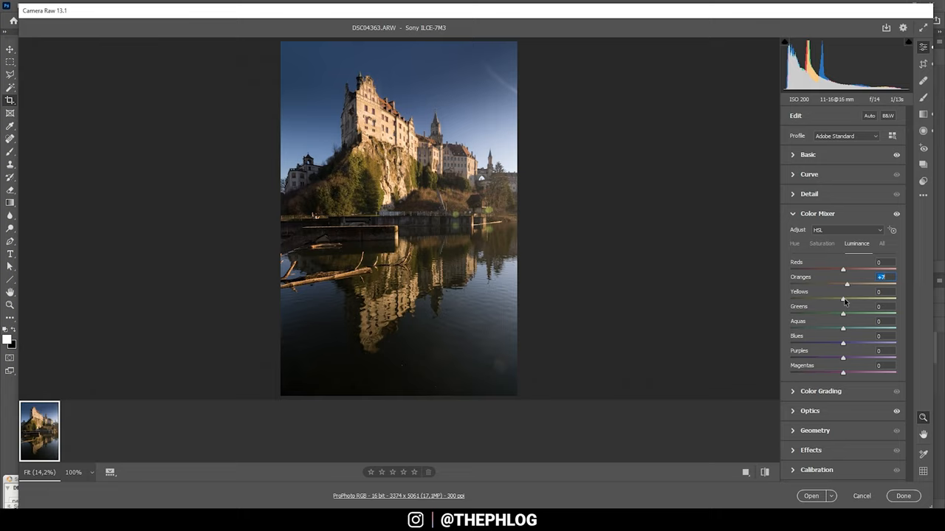
pyautogui.moveTo(843, 299); pyautogui.dragTo(851, 299)
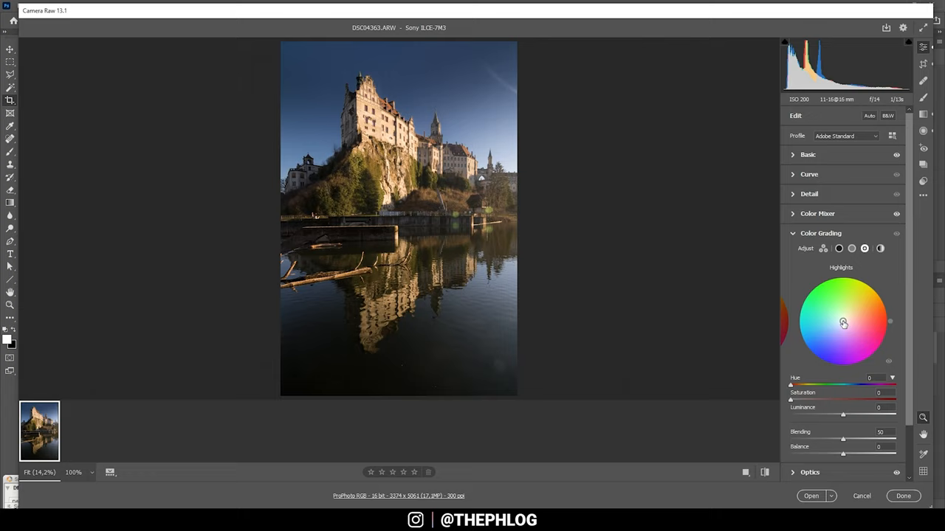
# Step: Grade highlights to hue 37 / saturation 27 and shadows to hue 231 / saturation 10
pyautogui.moveTo(844, 323); pyautogui.dragTo(853, 313)
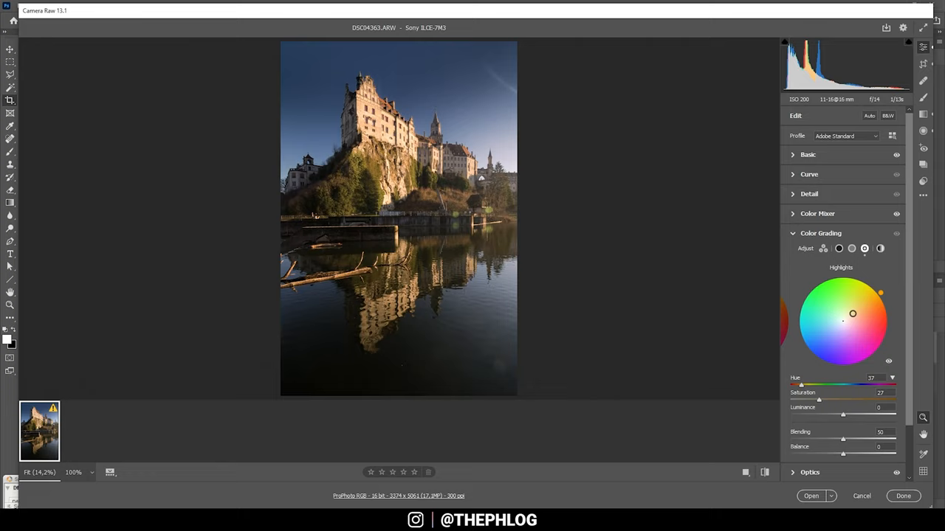
pyautogui.moveTo(852, 314); pyautogui.dragTo(847, 314)
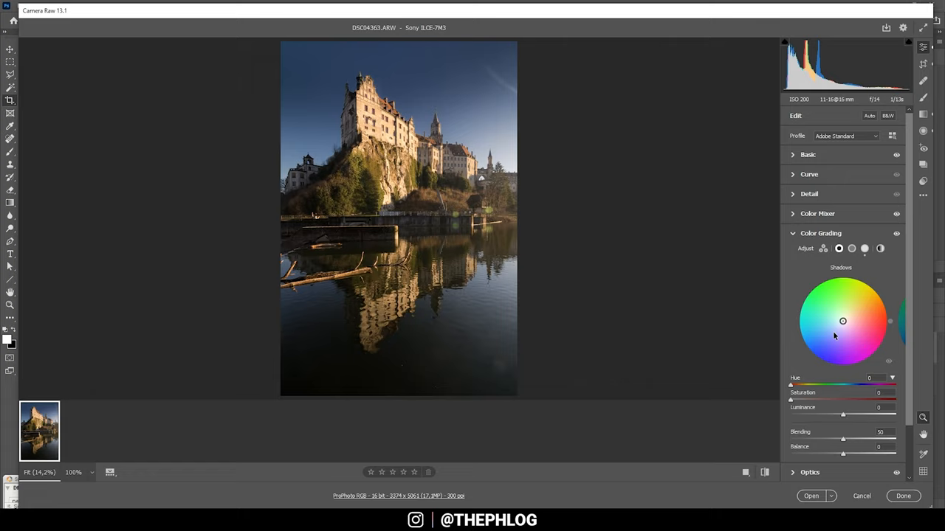
pyautogui.moveTo(843, 321); pyautogui.dragTo(835, 331)
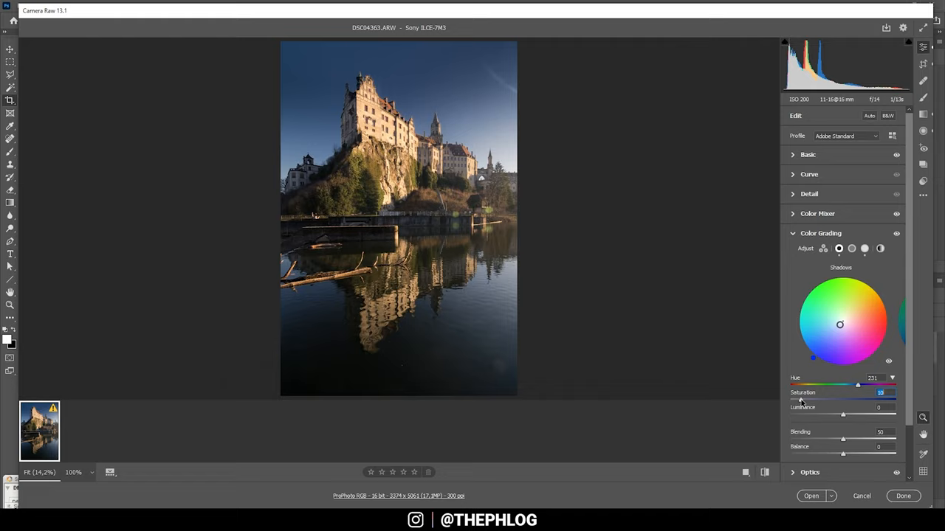
pyautogui.click(809, 194)
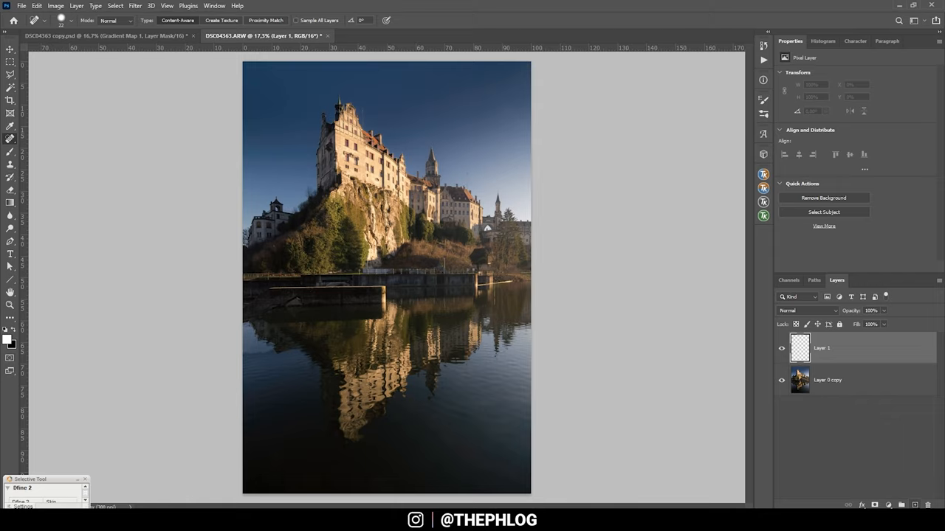
# Step: Set the empty layer above the castle photo to Overlay blend mode
pyautogui.click(808, 310)
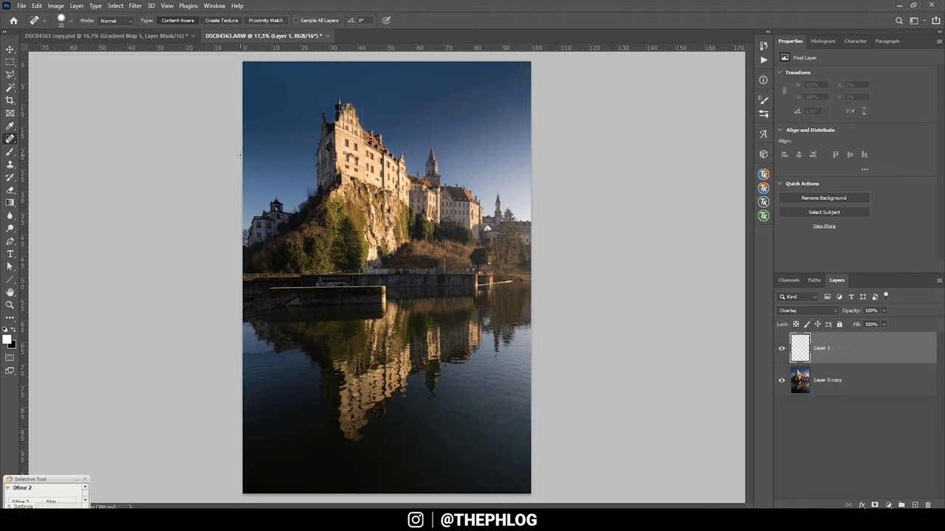